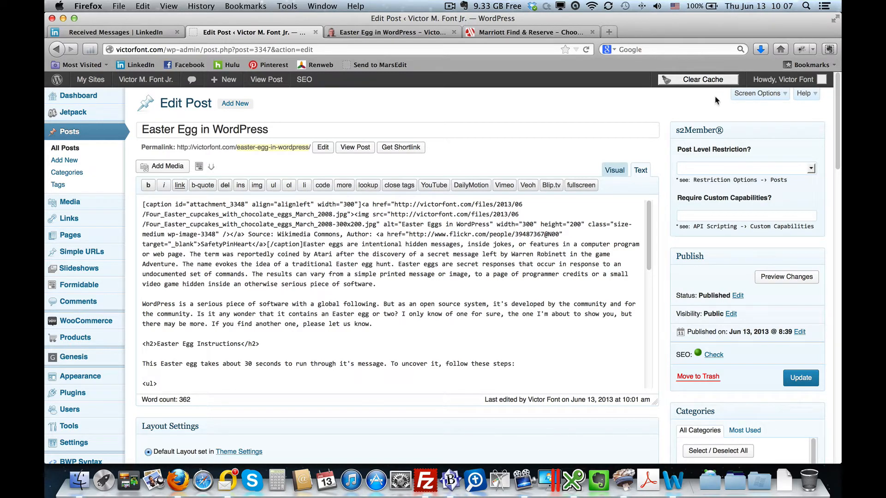
pyautogui.moveTo(764, 110)
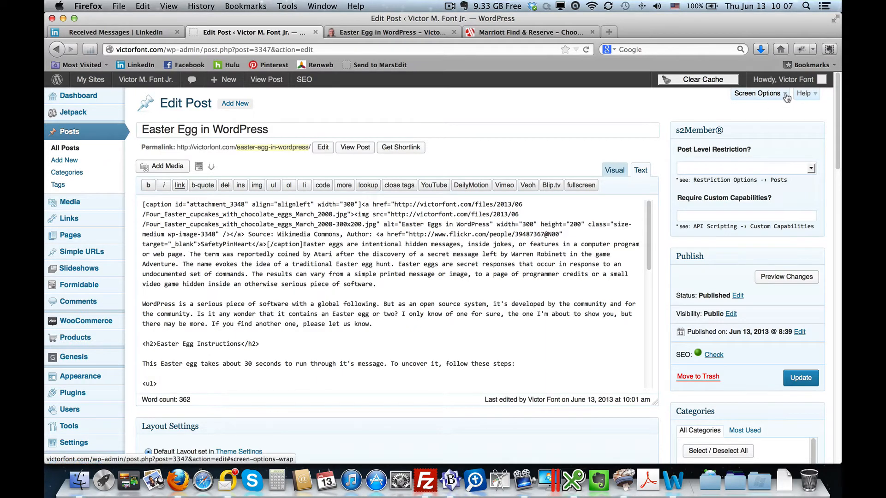
# Step: Show the Screen Options panel and confirm Revisions is ticked for the Edit Post page
pyautogui.click(757, 93)
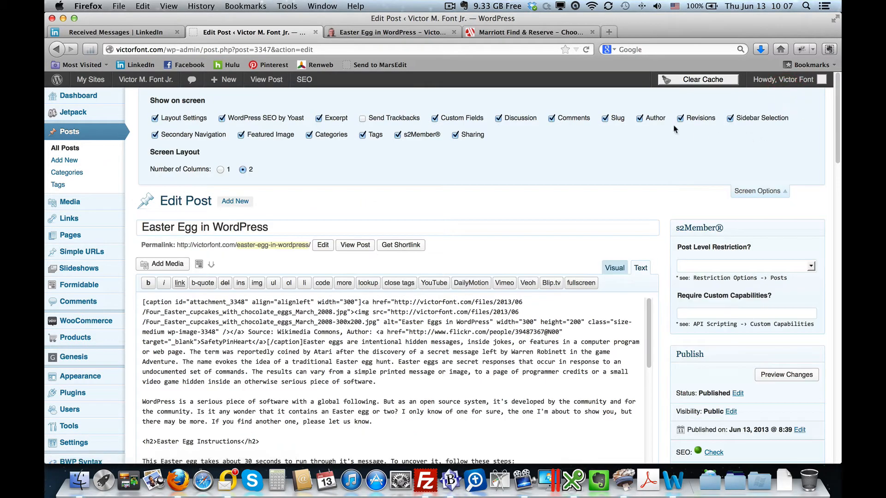
pyautogui.moveTo(710, 127)
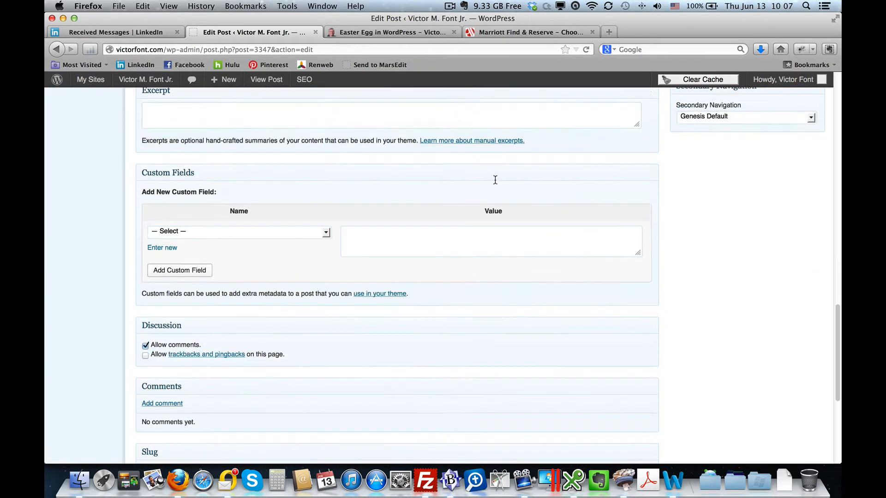
# Step: Load the 13 June, 2013 @ 9:59 revision from the Revisions box
pyautogui.scroll(-3)
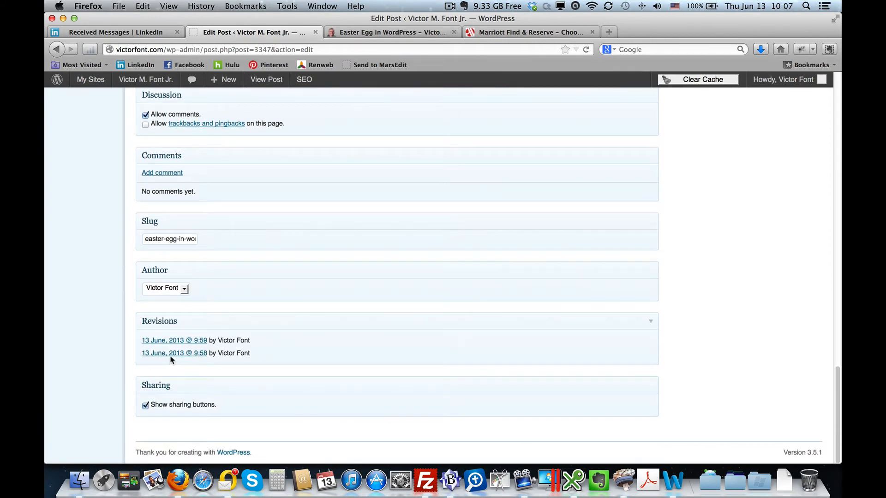
pyautogui.moveTo(177, 343)
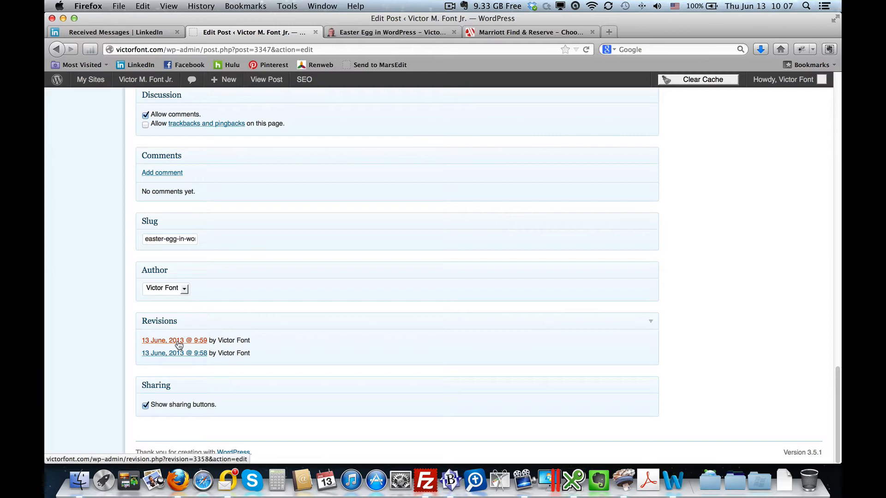
pyautogui.click(173, 341)
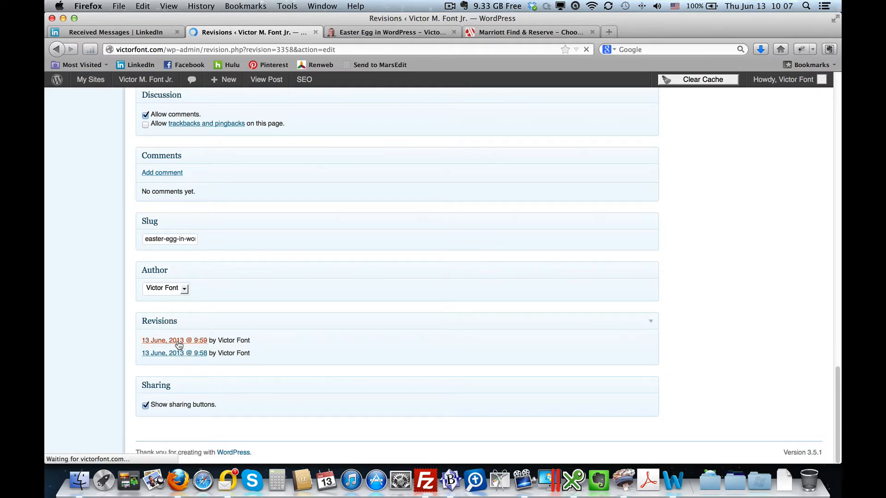
# Step: Select the 9:59 revision as both the Old and New side in the Revisions table
pyautogui.click(174, 340)
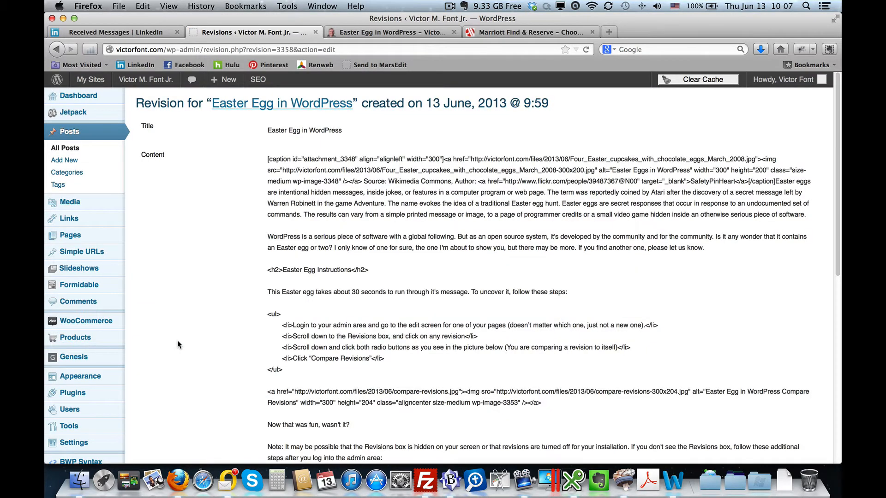
pyautogui.scroll(-3)
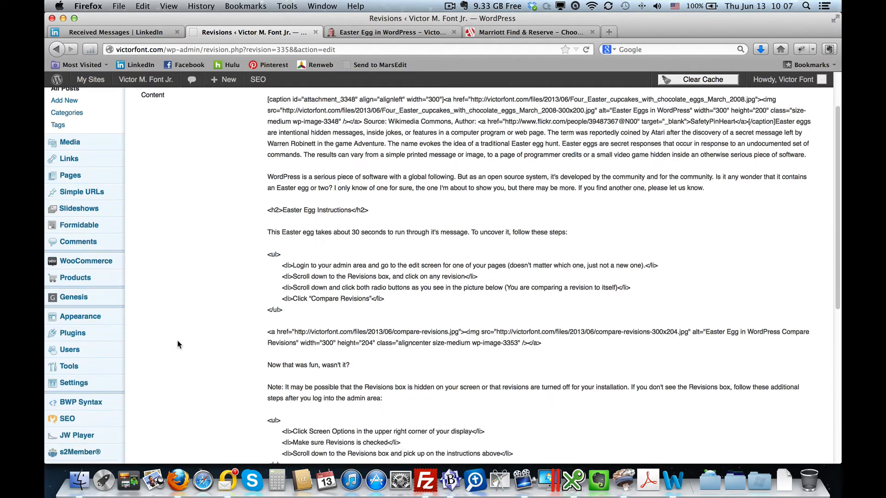
pyautogui.scroll(-3)
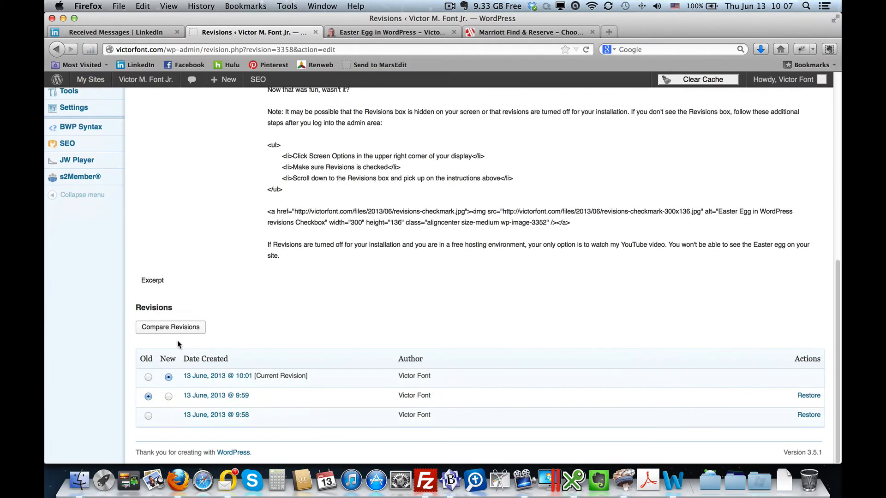
pyautogui.moveTo(175, 340)
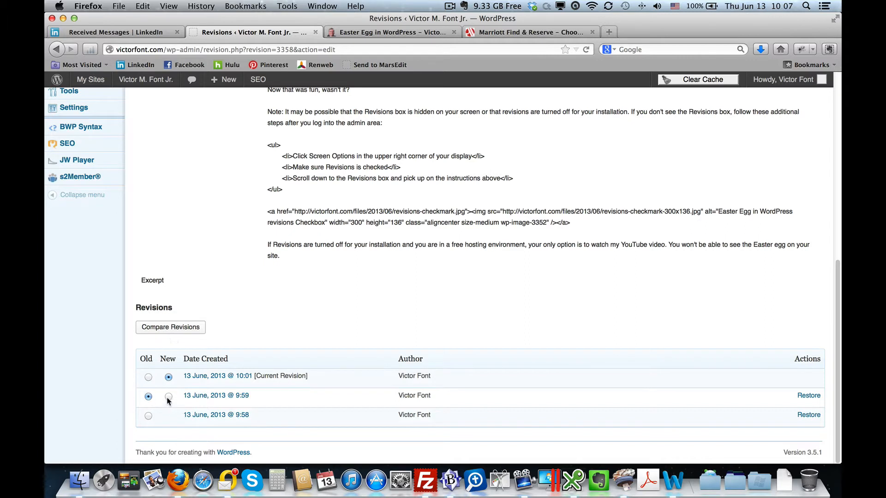
pyautogui.click(168, 397)
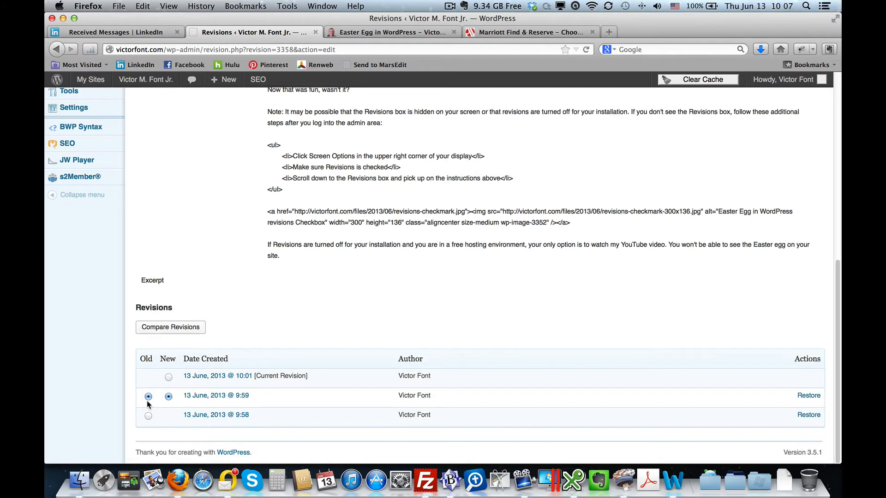
pyautogui.moveTo(205, 406)
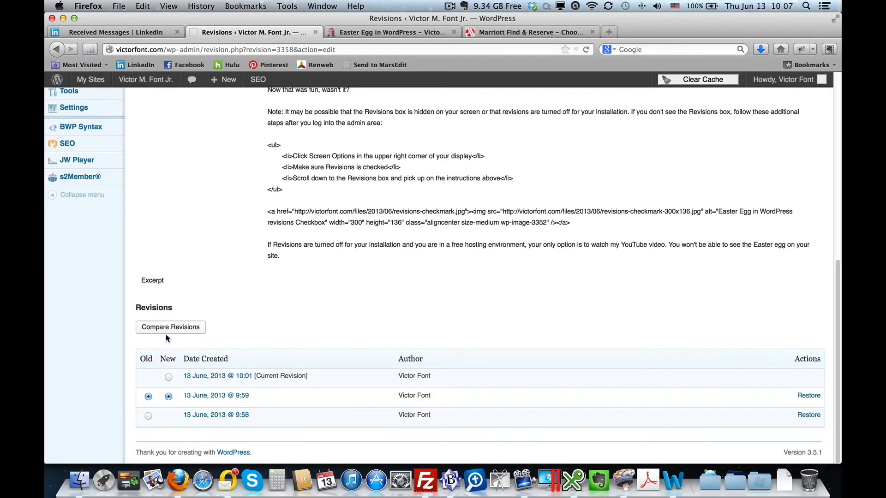
pyautogui.moveTo(168, 331)
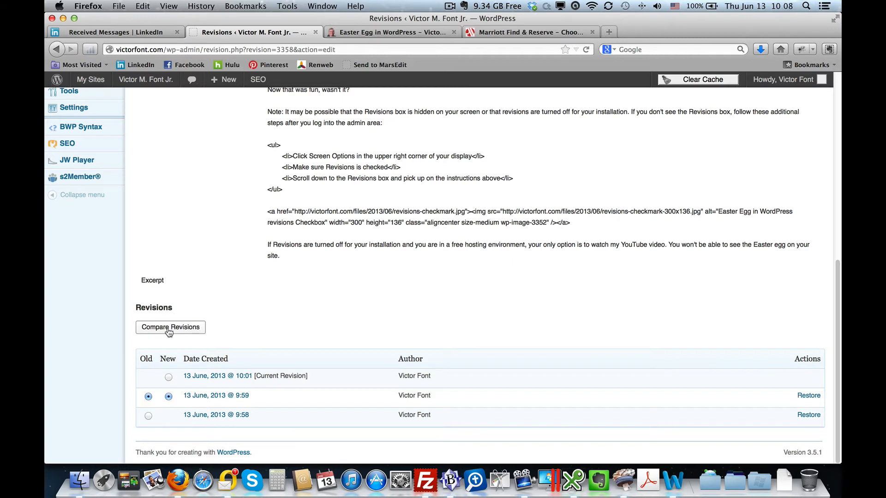
# Step: Run Compare Revisions on the identical 9:59 pair and let the Matrix-style animation play to the Go Back message
pyautogui.click(170, 327)
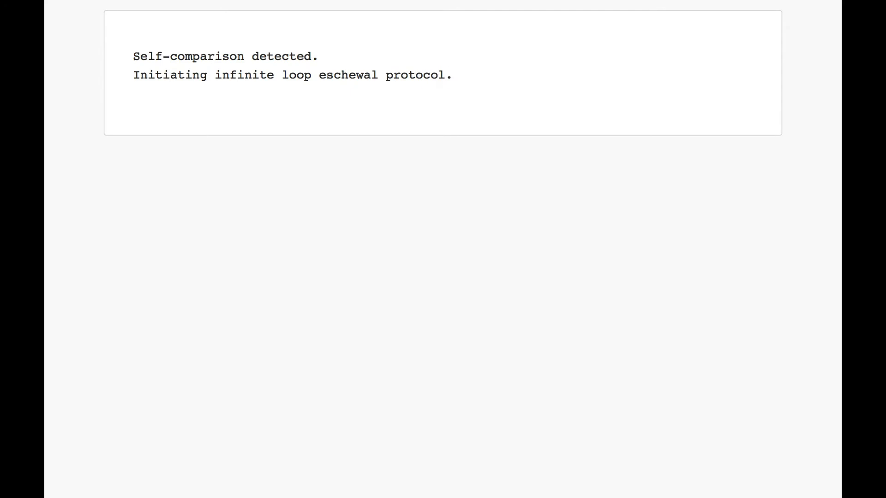
pyautogui.write('Self destru')
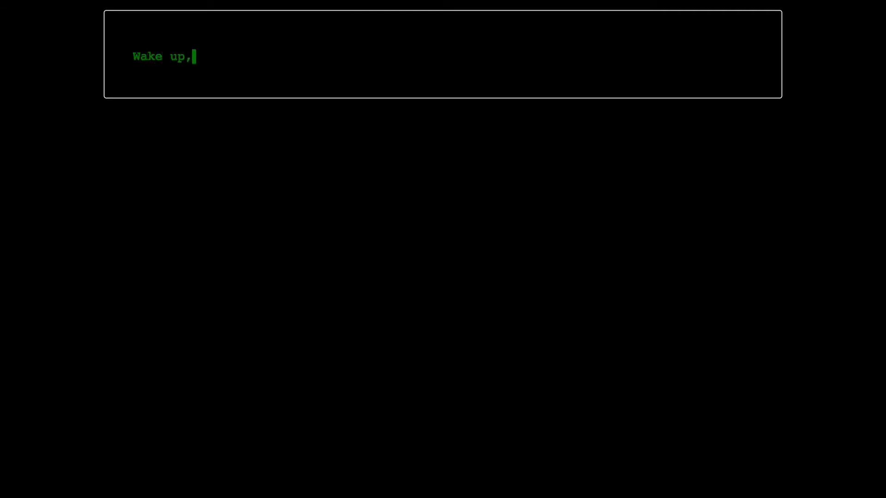
pyautogui.write('Victor Font...')
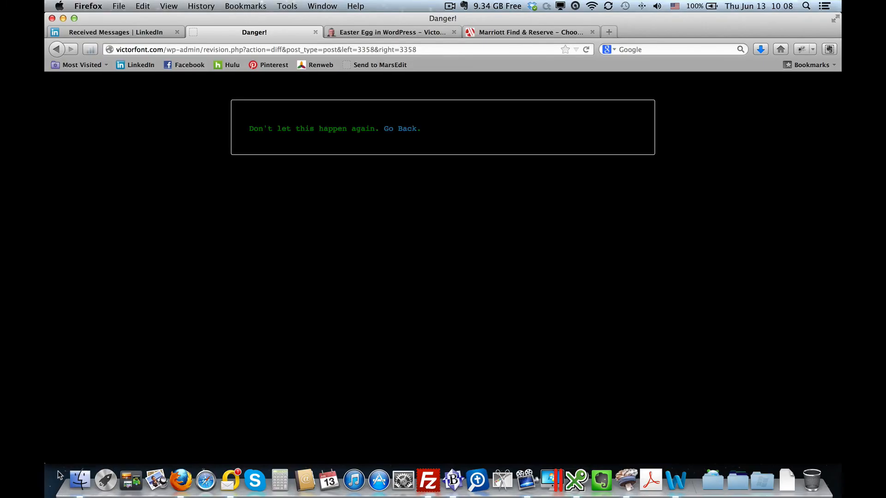
pyautogui.moveTo(401, 133)
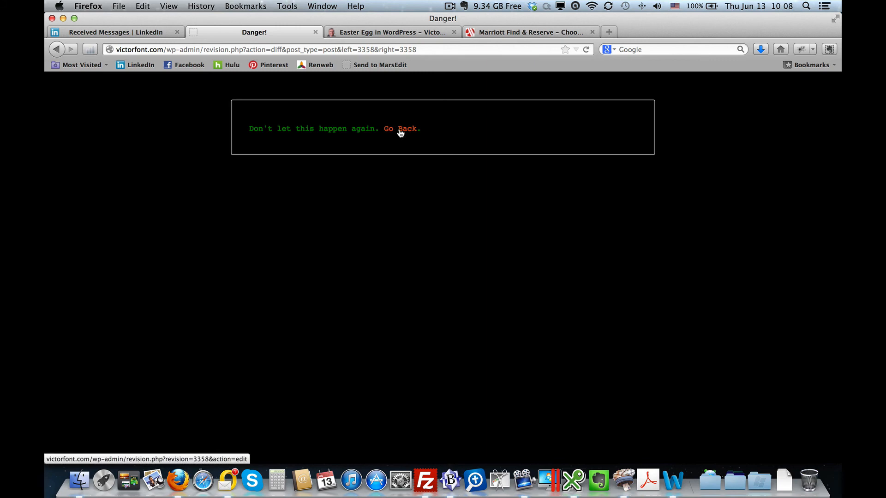
# Step: Use the Go Back link on the Danger! page to return to the 9:59 revision
pyautogui.click(404, 128)
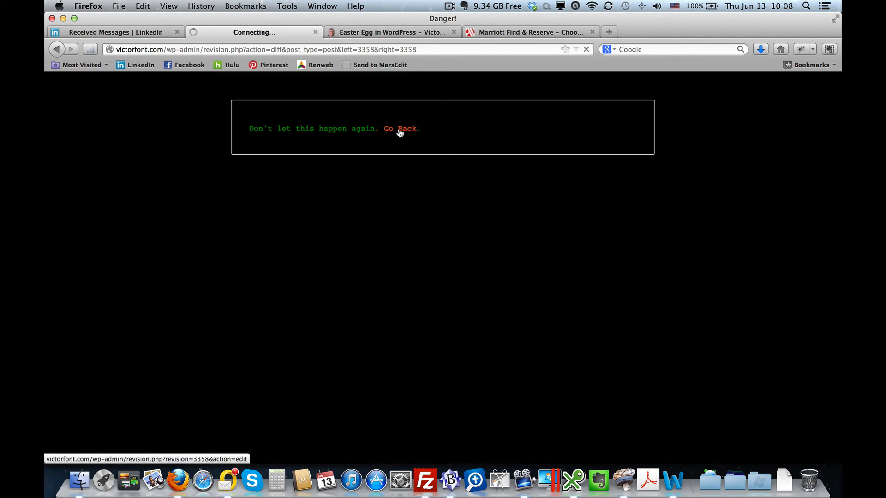
pyautogui.click(406, 128)
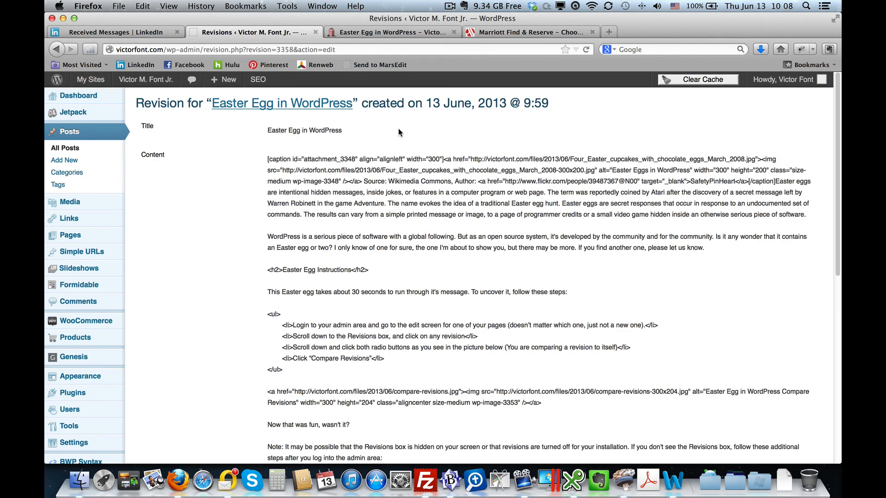